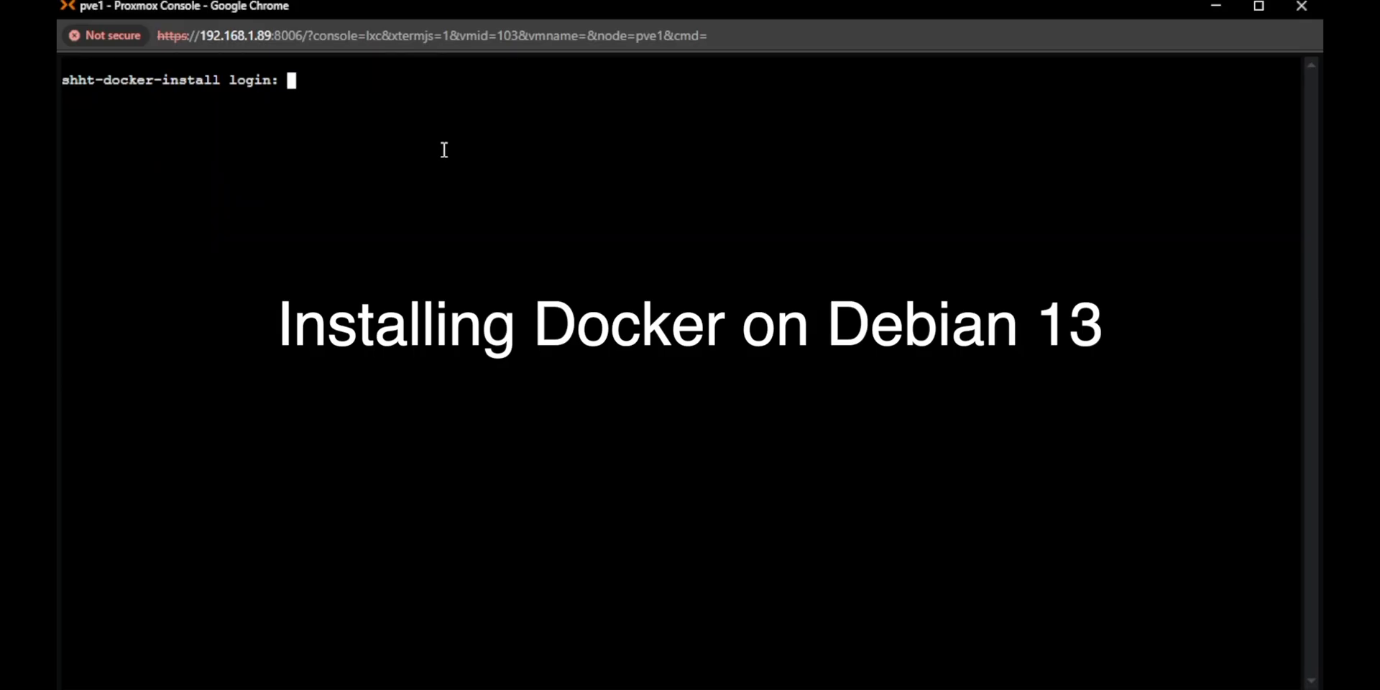
- Log in to the shht-docker-install container as root
text(root)
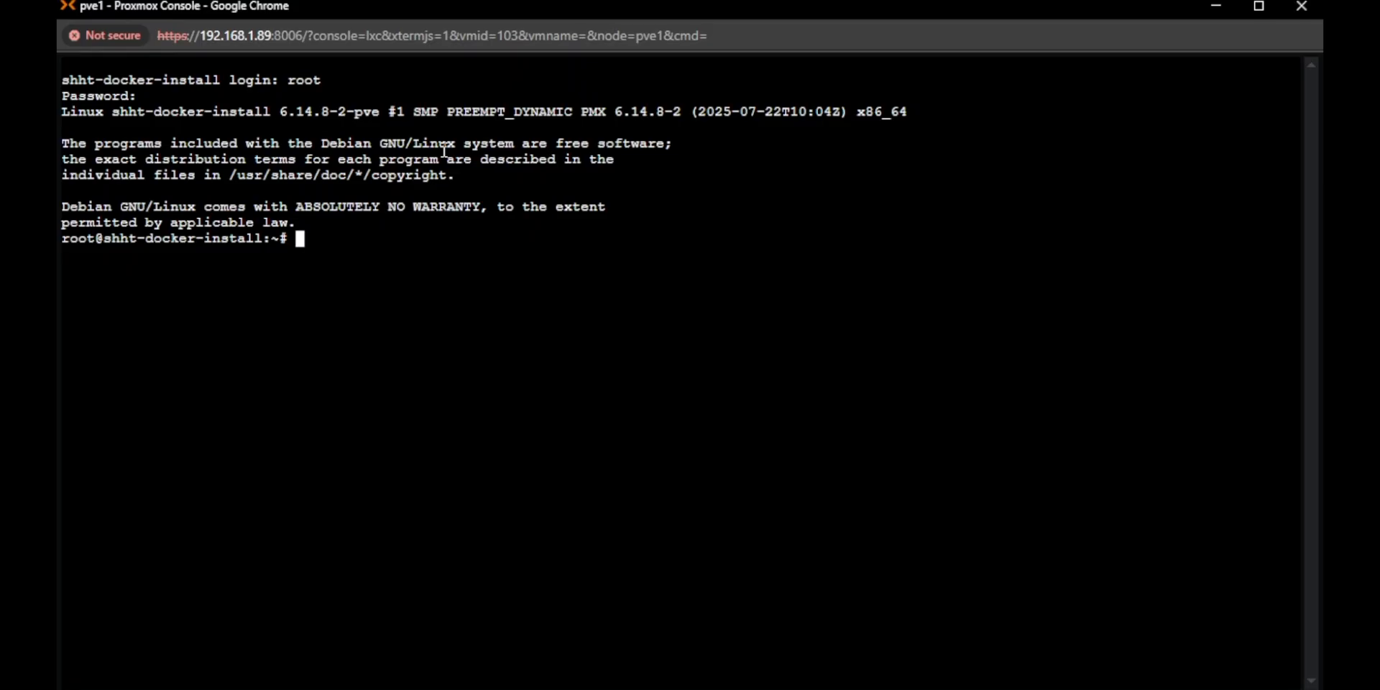
- Begin a quiet wget command writing to standard output ('wget -qO-')
text(wget)
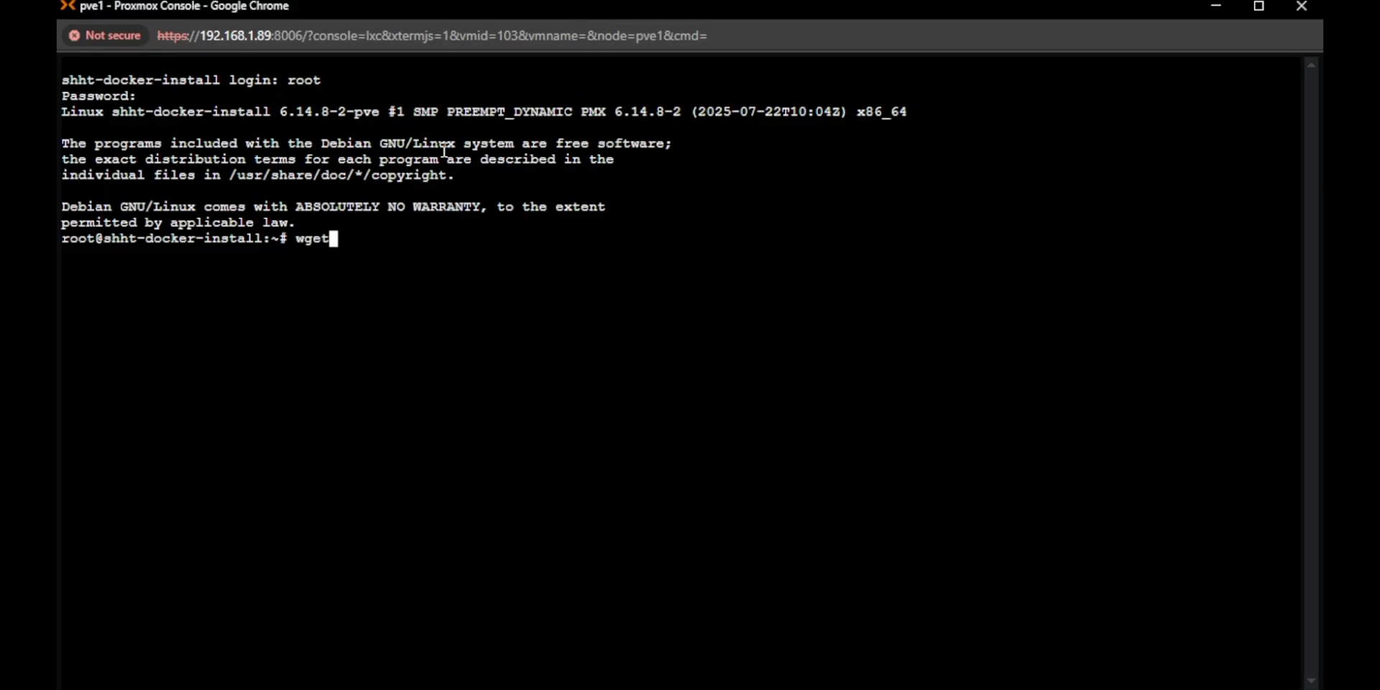
text(-)
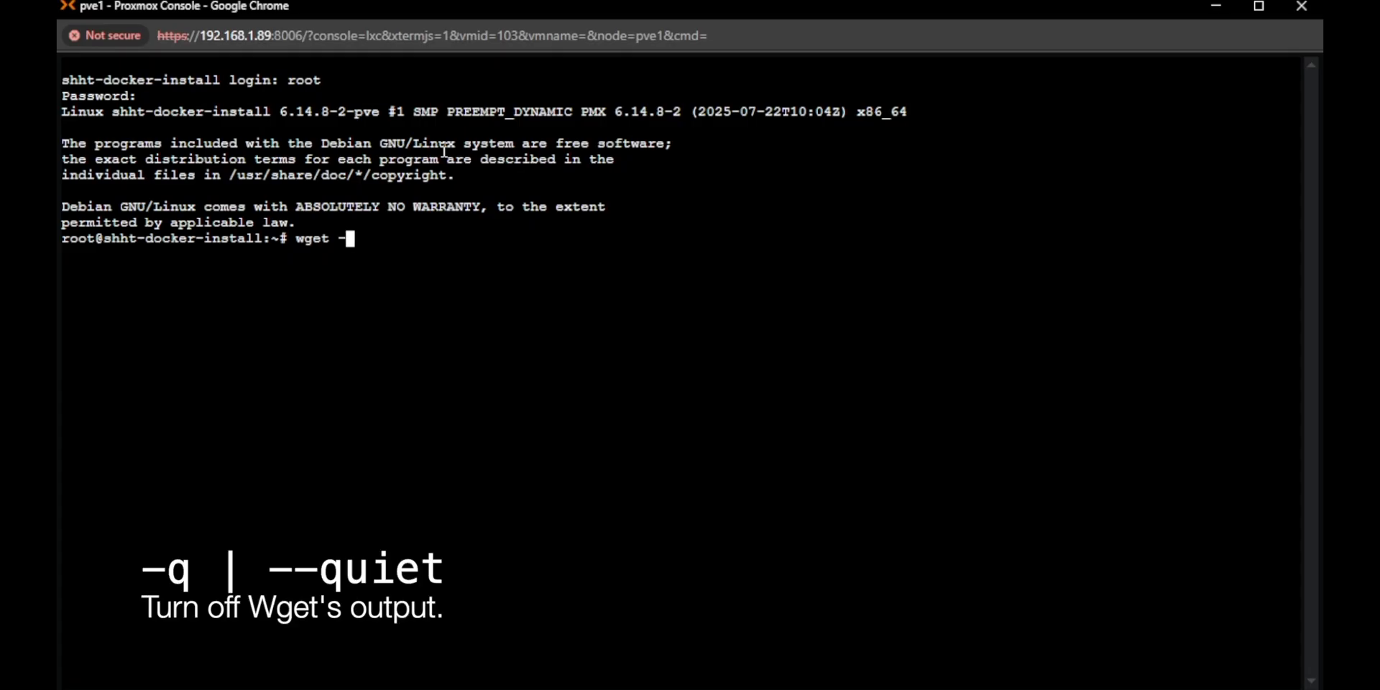
text(q)
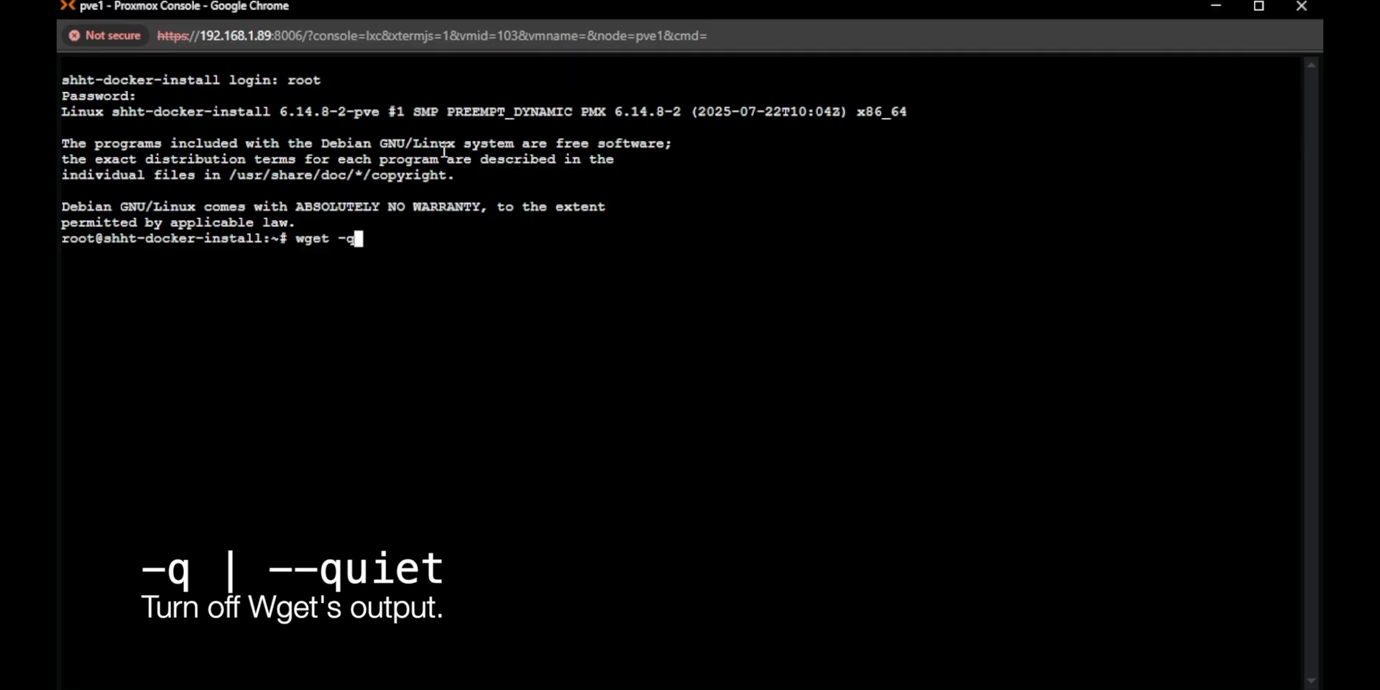
text(O)
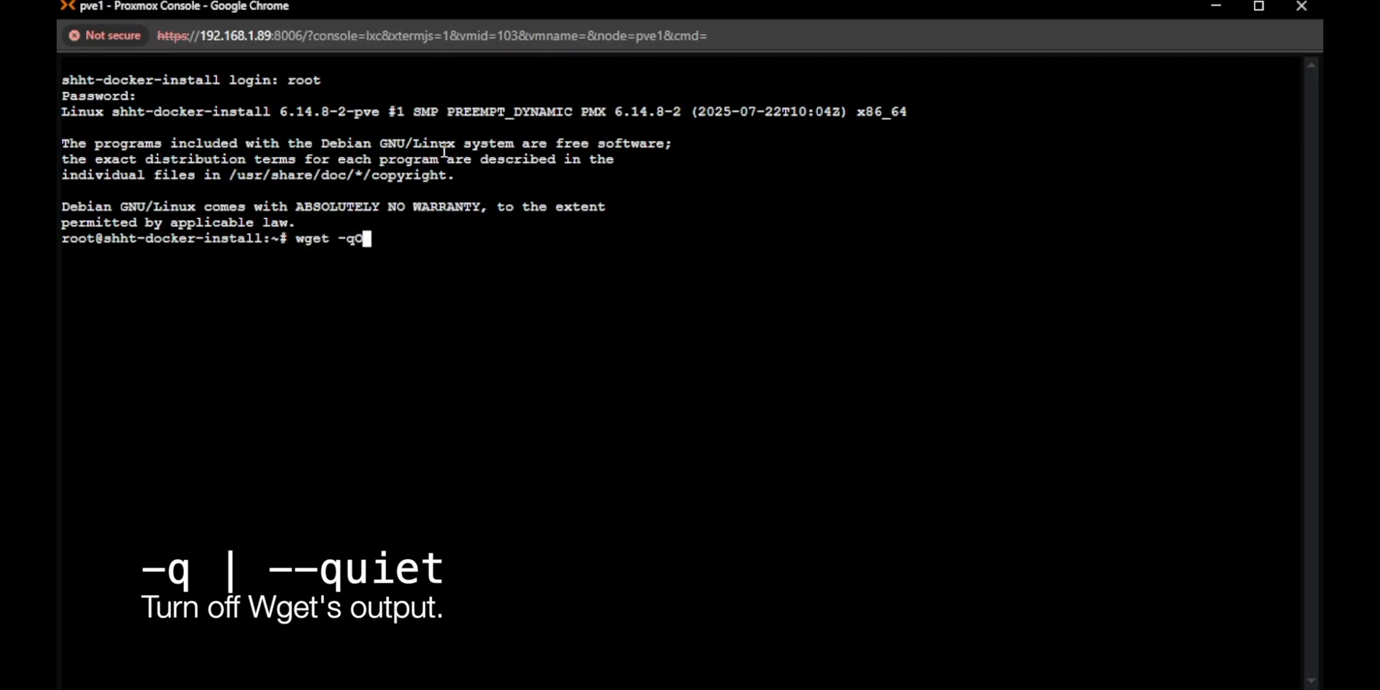
text(-)
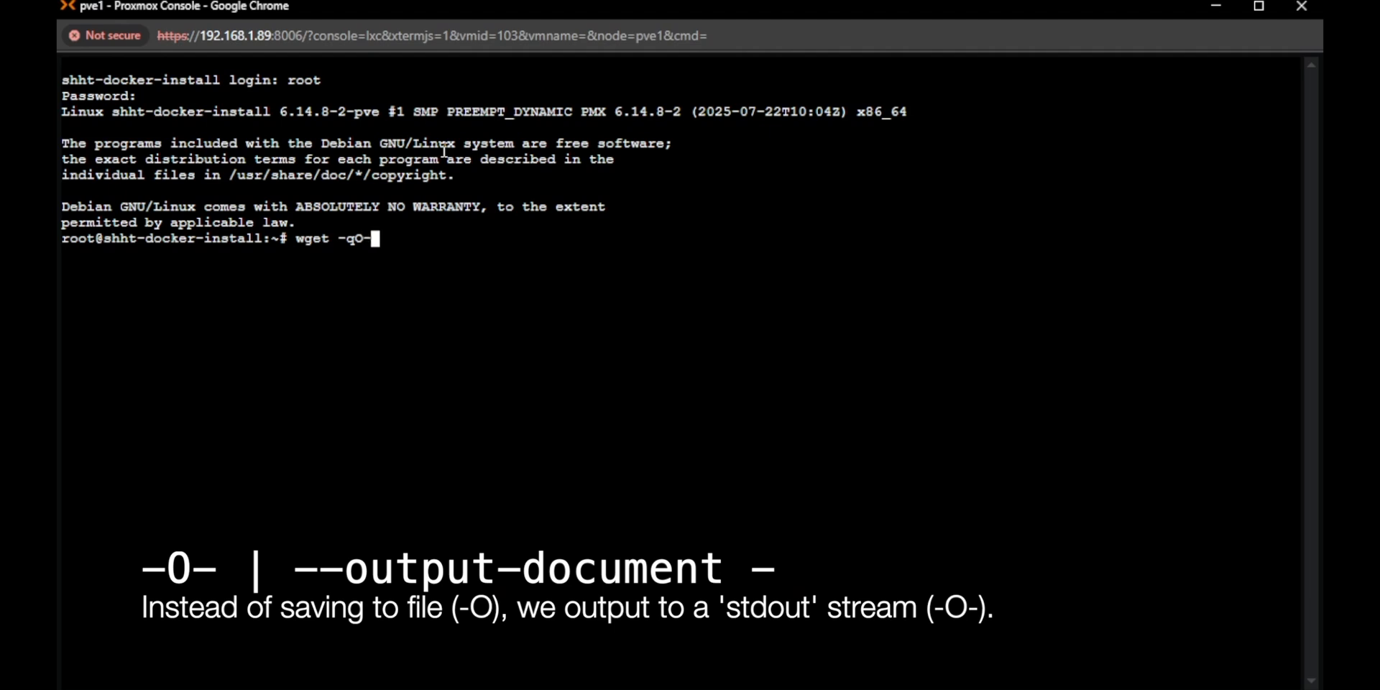
mouse_move(370, 158)
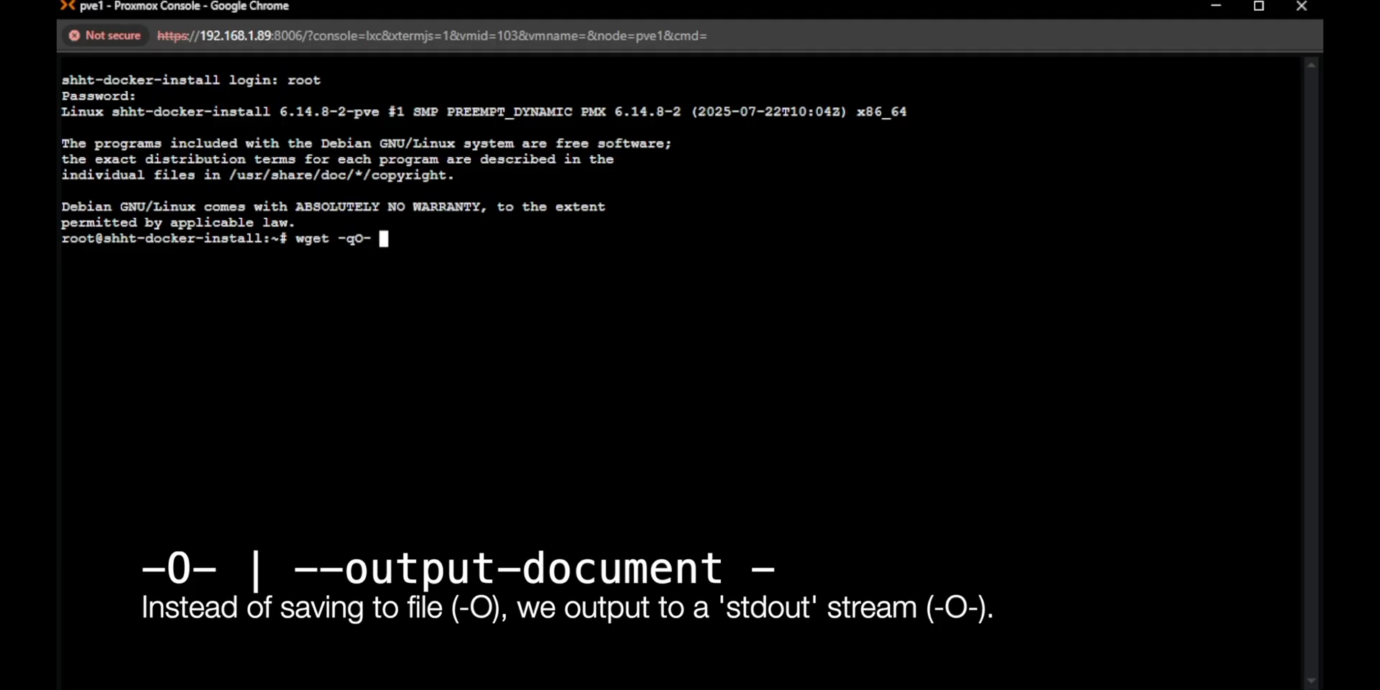
mouse_move(888, 302)
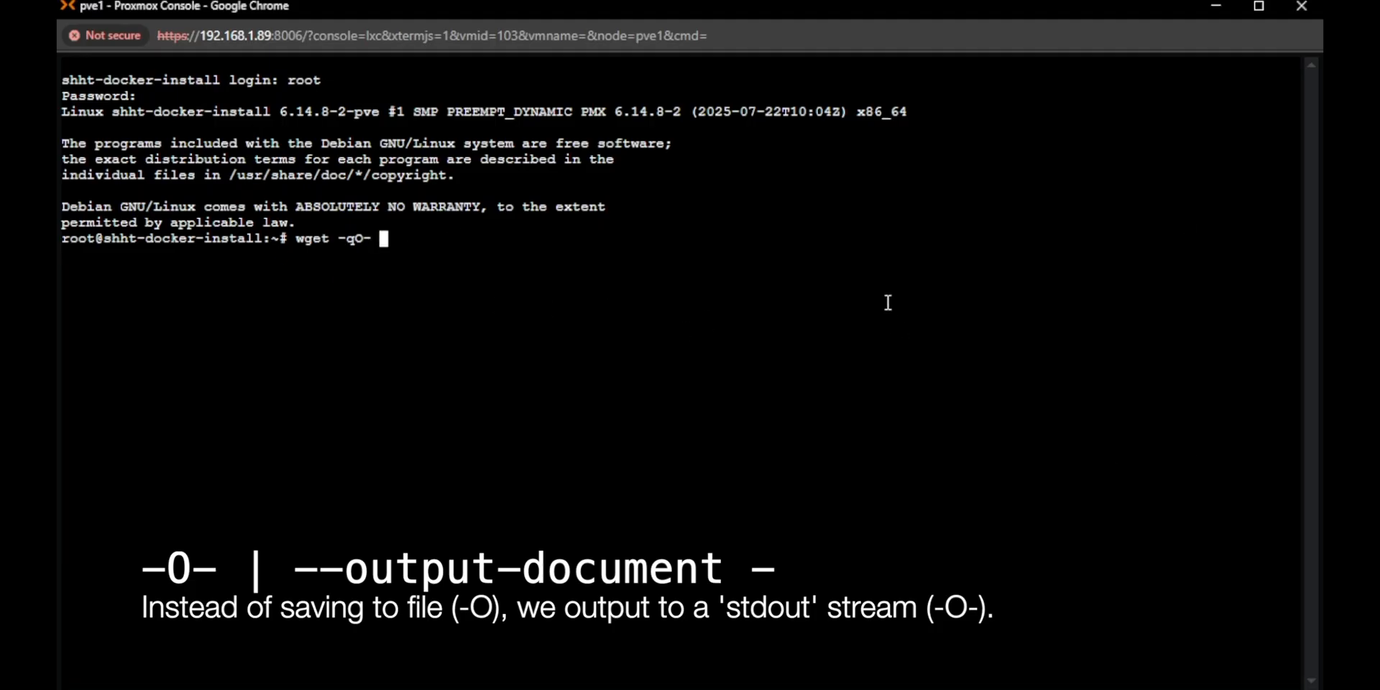
text(https://ge)
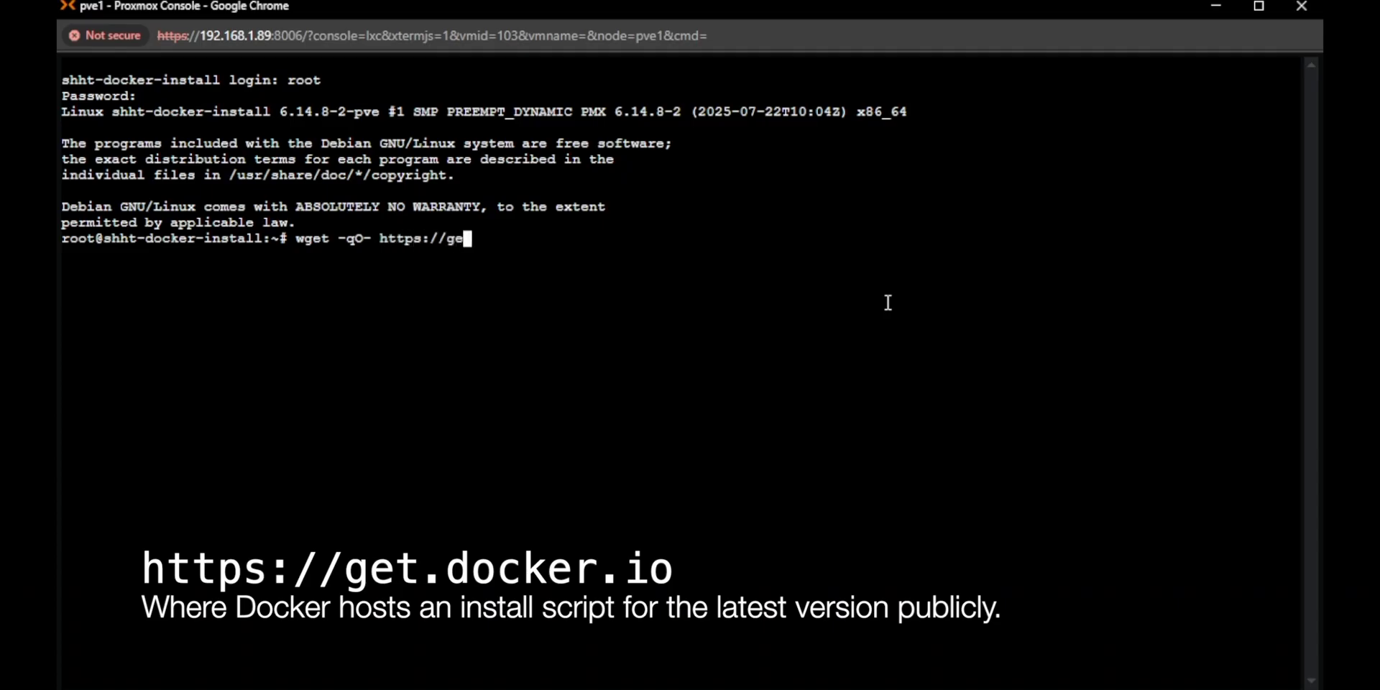
text(t.docker)
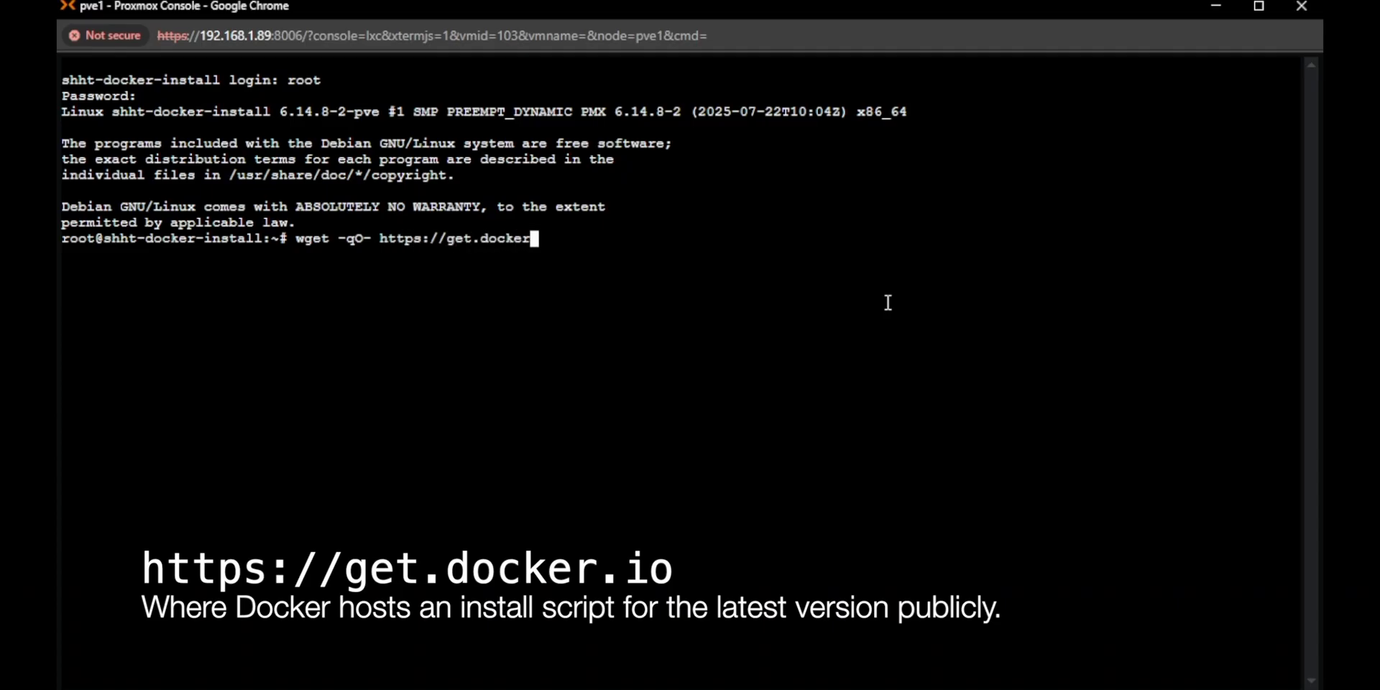
text(.io |)
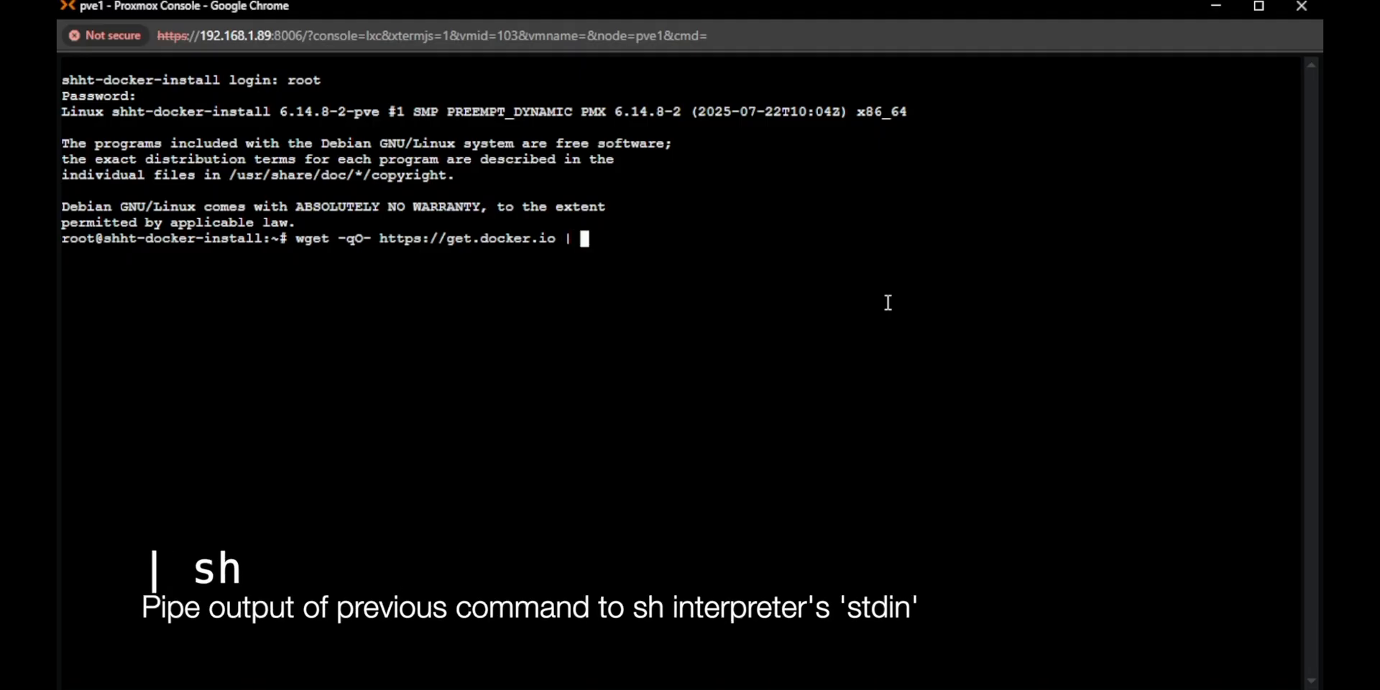
text(sh)
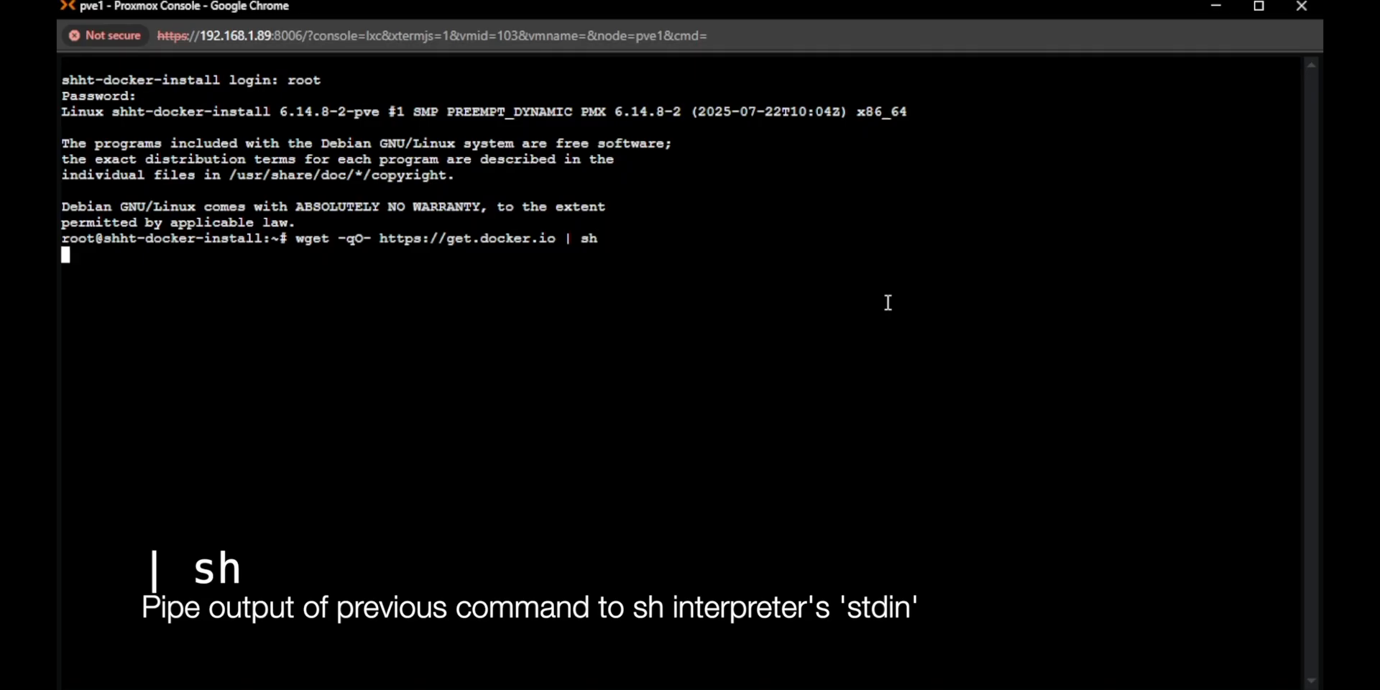
- Run the install script so it installs Docker Engine 28.3.3
key(Return)
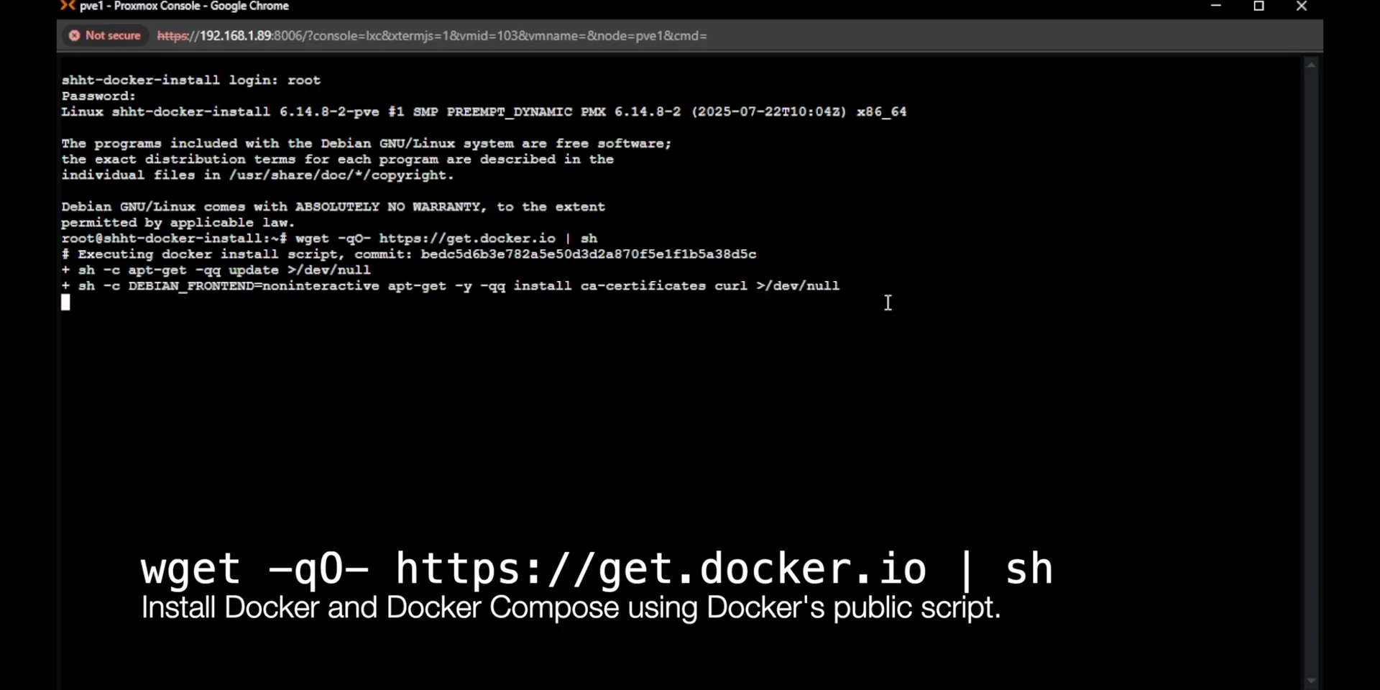
mouse_move(845, 372)
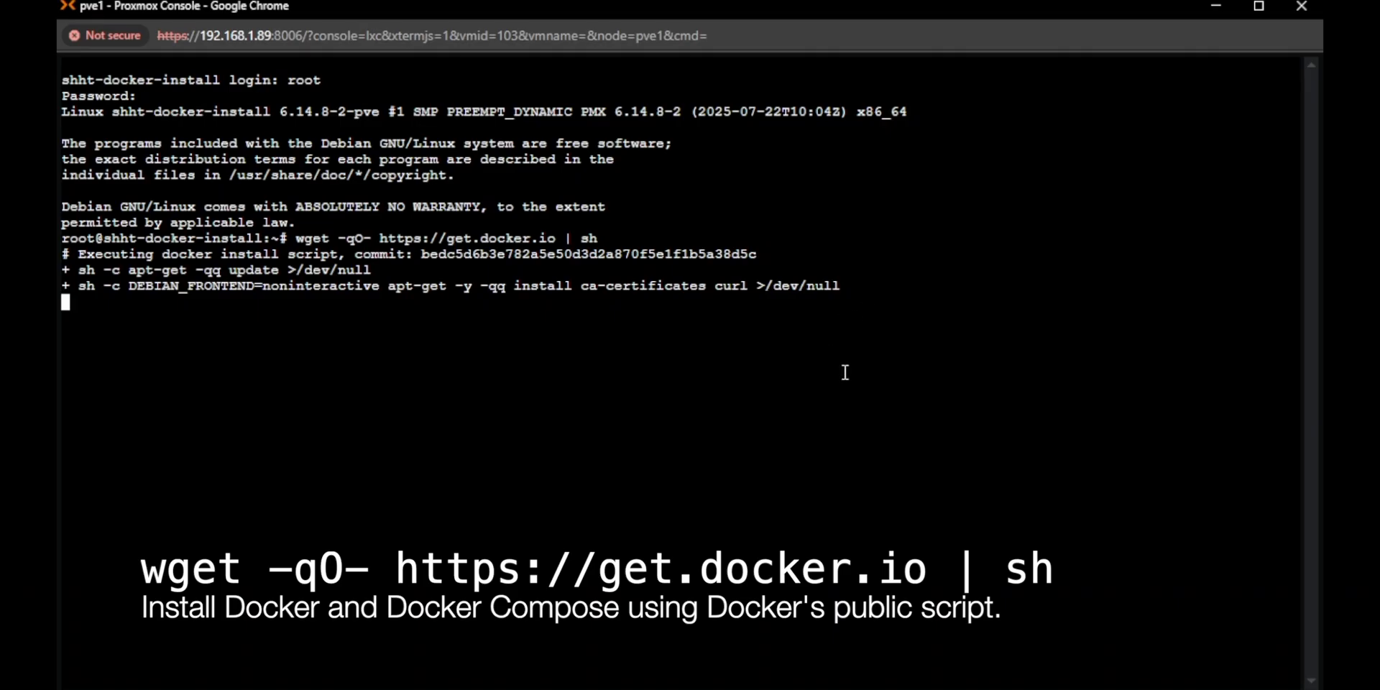
mouse_move(903, 371)
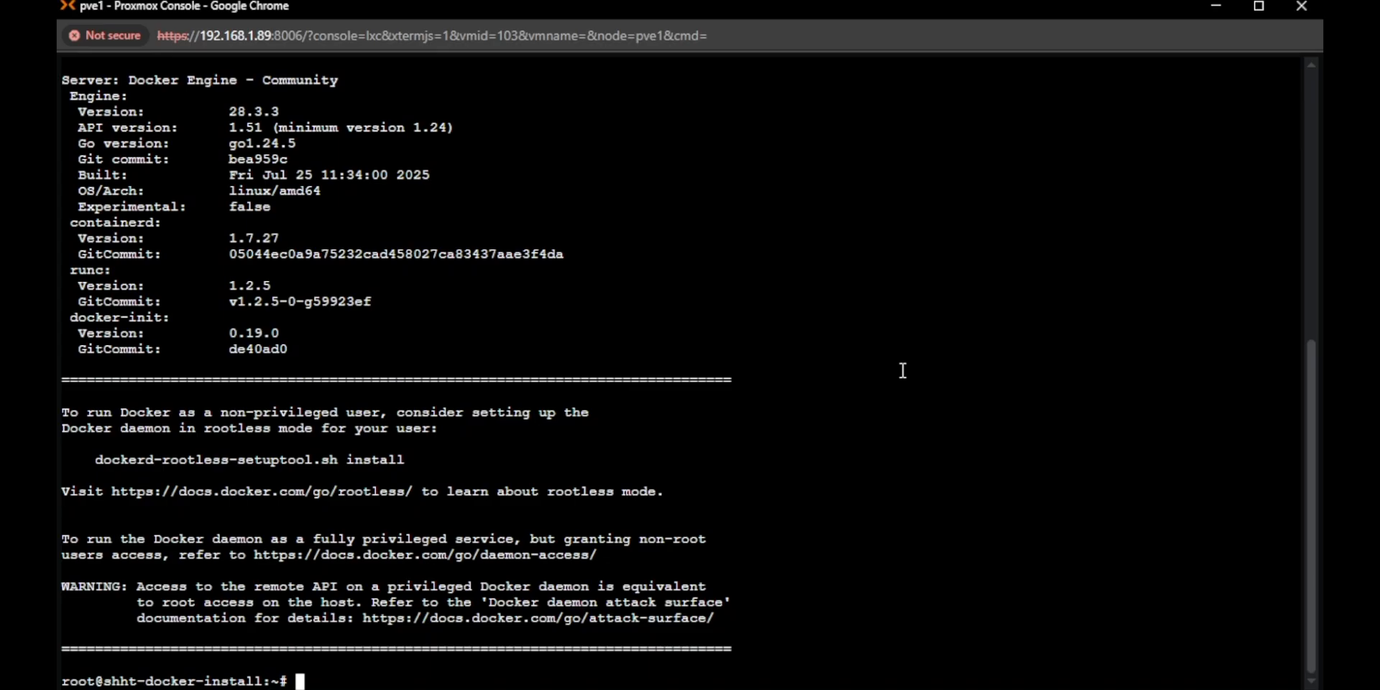
mouse_move(676, 360)
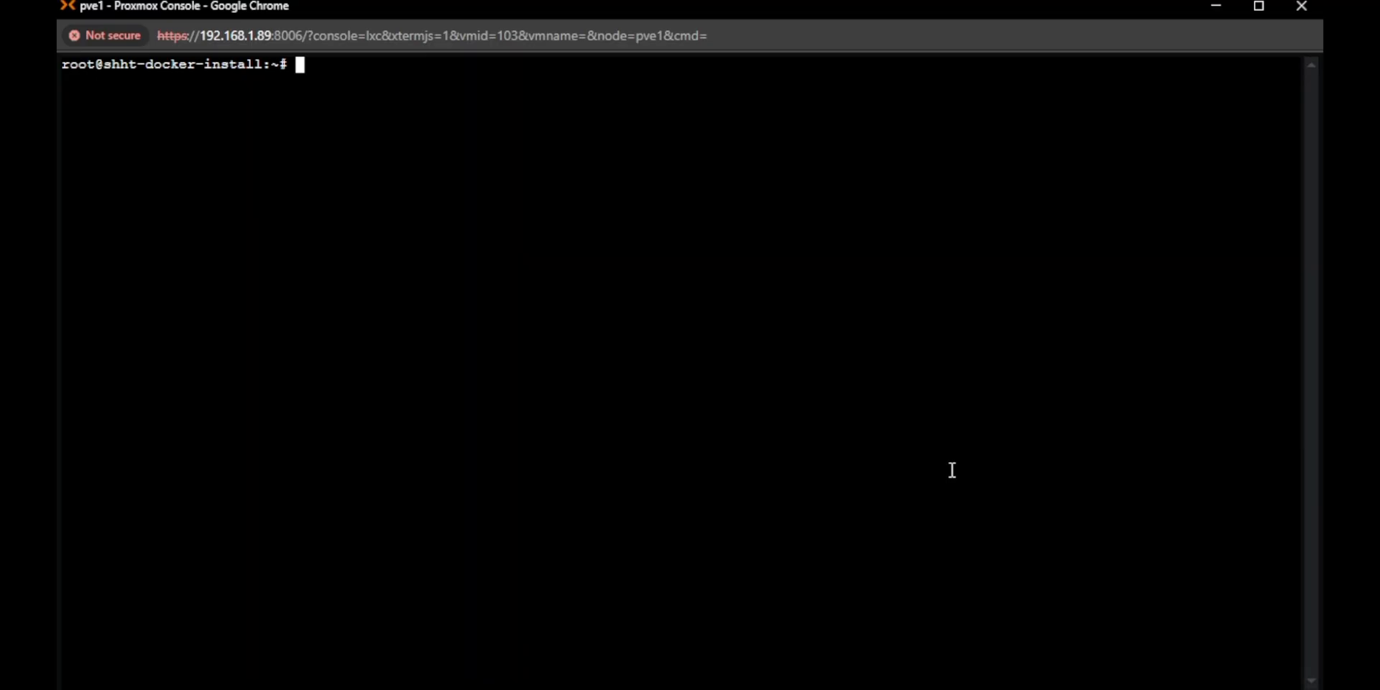
- Run 'docker run hello-world' to confirm Docker prints Hello from Docker!
text(docker run hell)
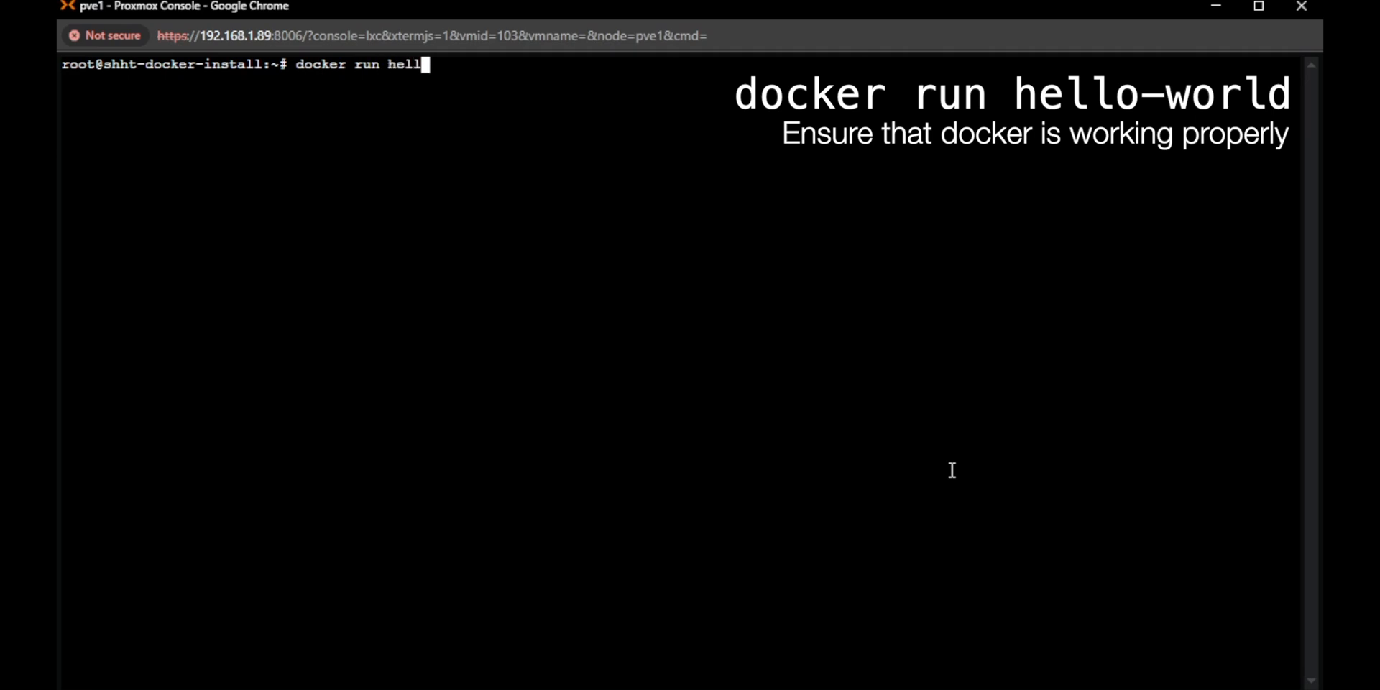
text(o-work)
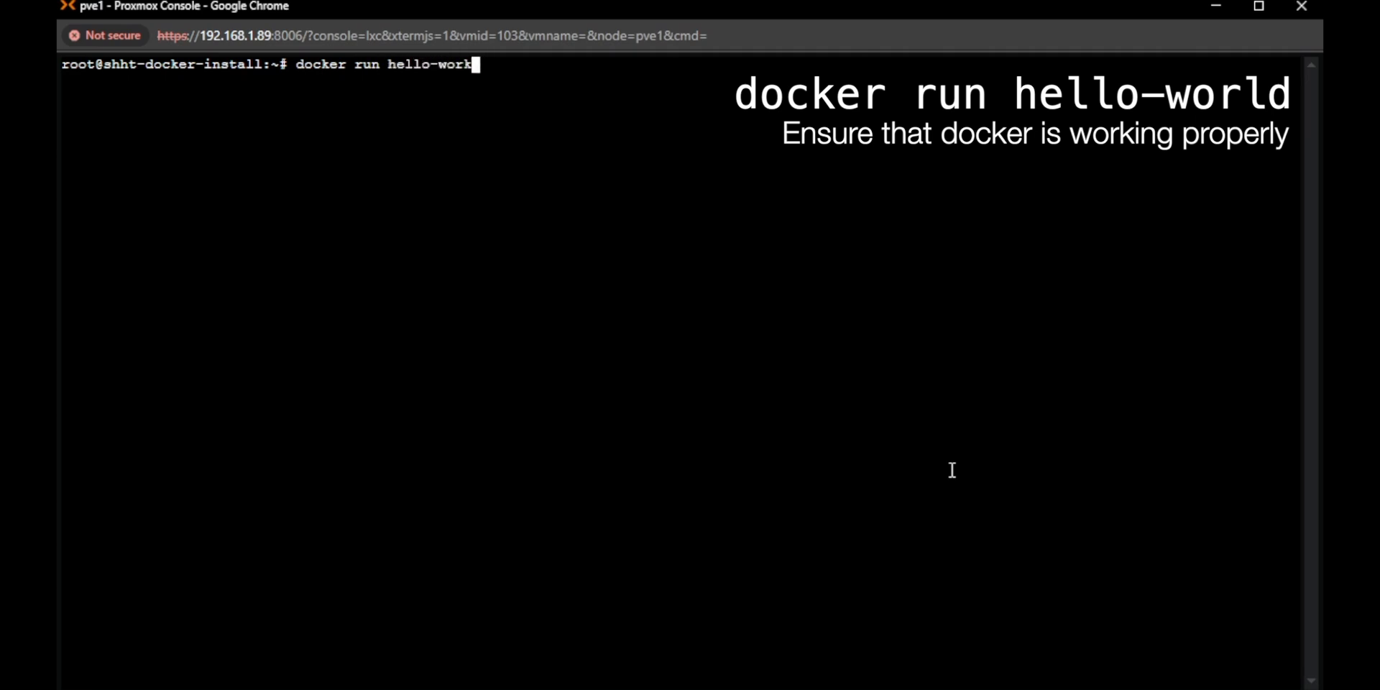
text(d)
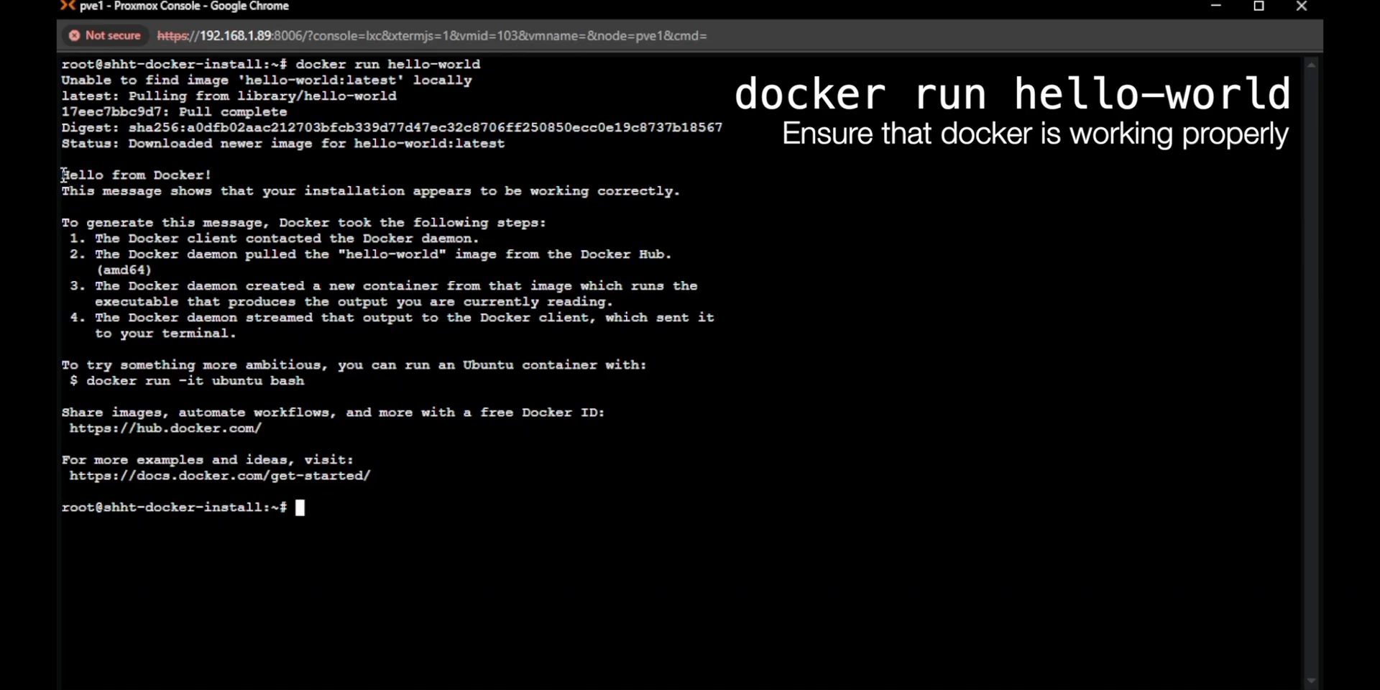
- Highlight the Hello from Docker! message, then start typing 'docker ps'
double_click(136, 176)
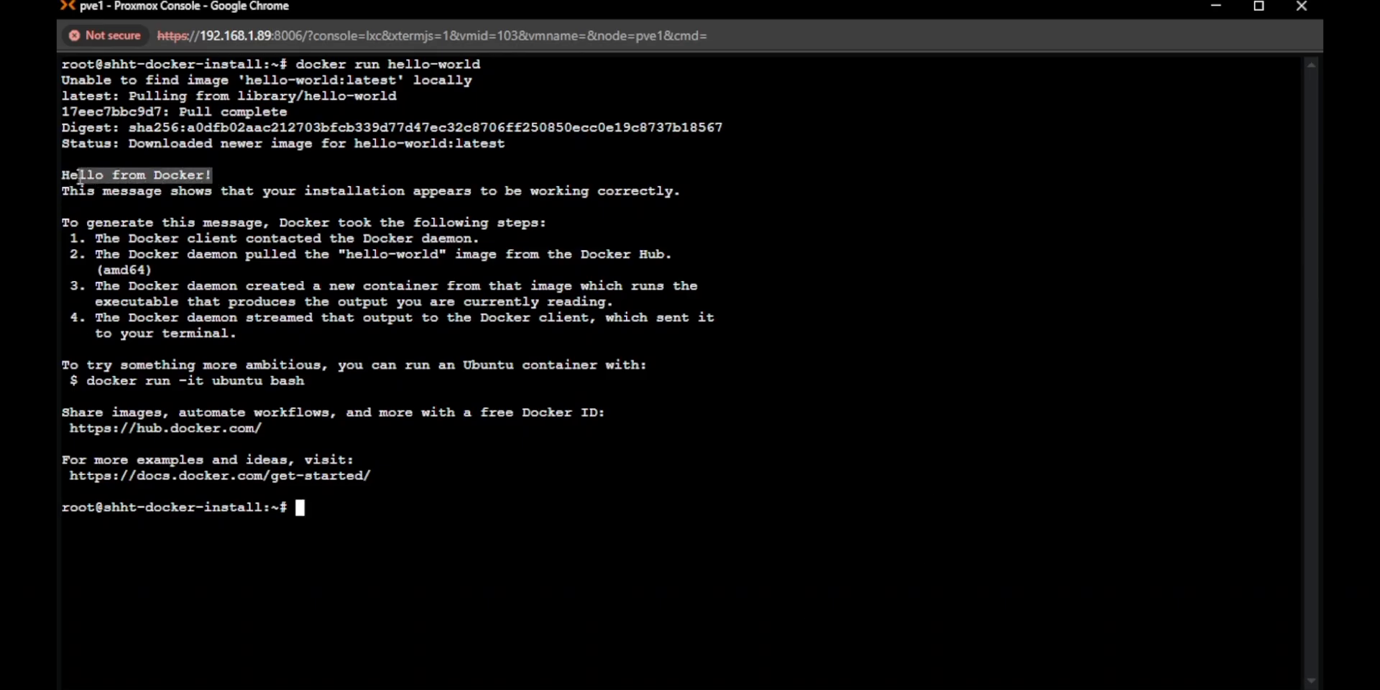
click(917, 457)
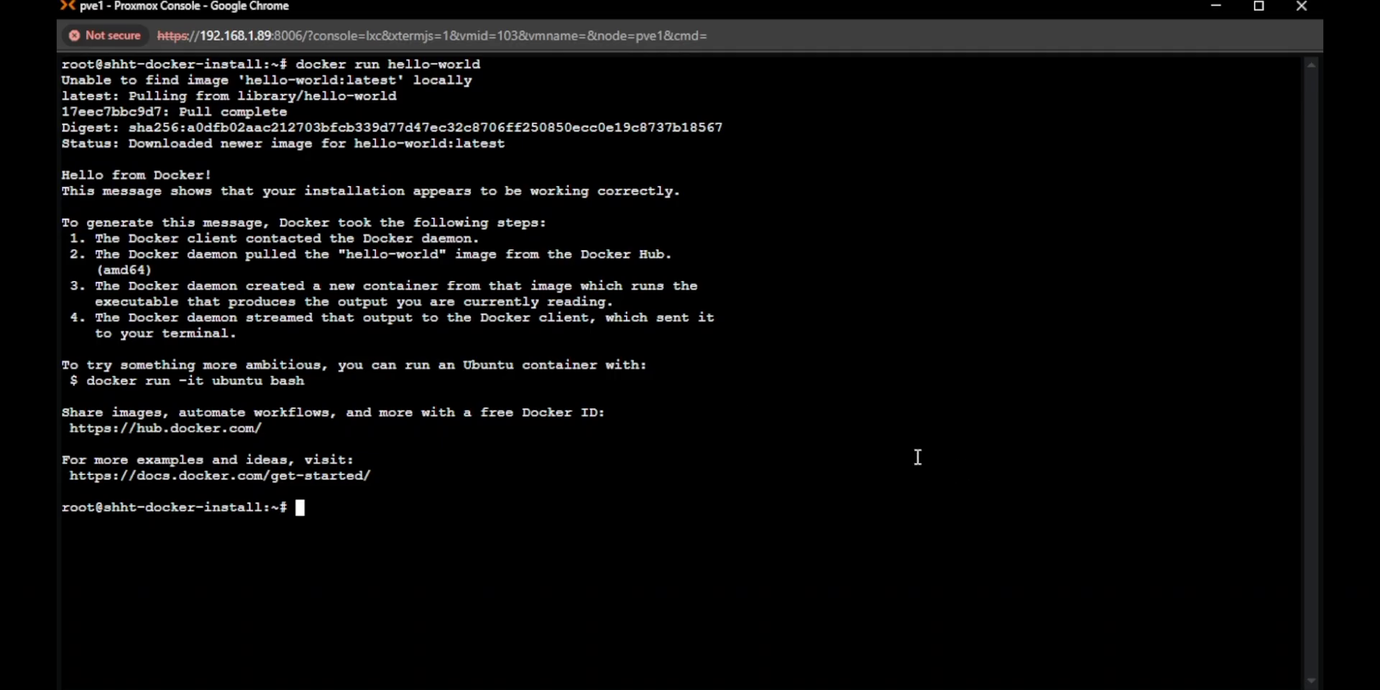
text(docker ps)
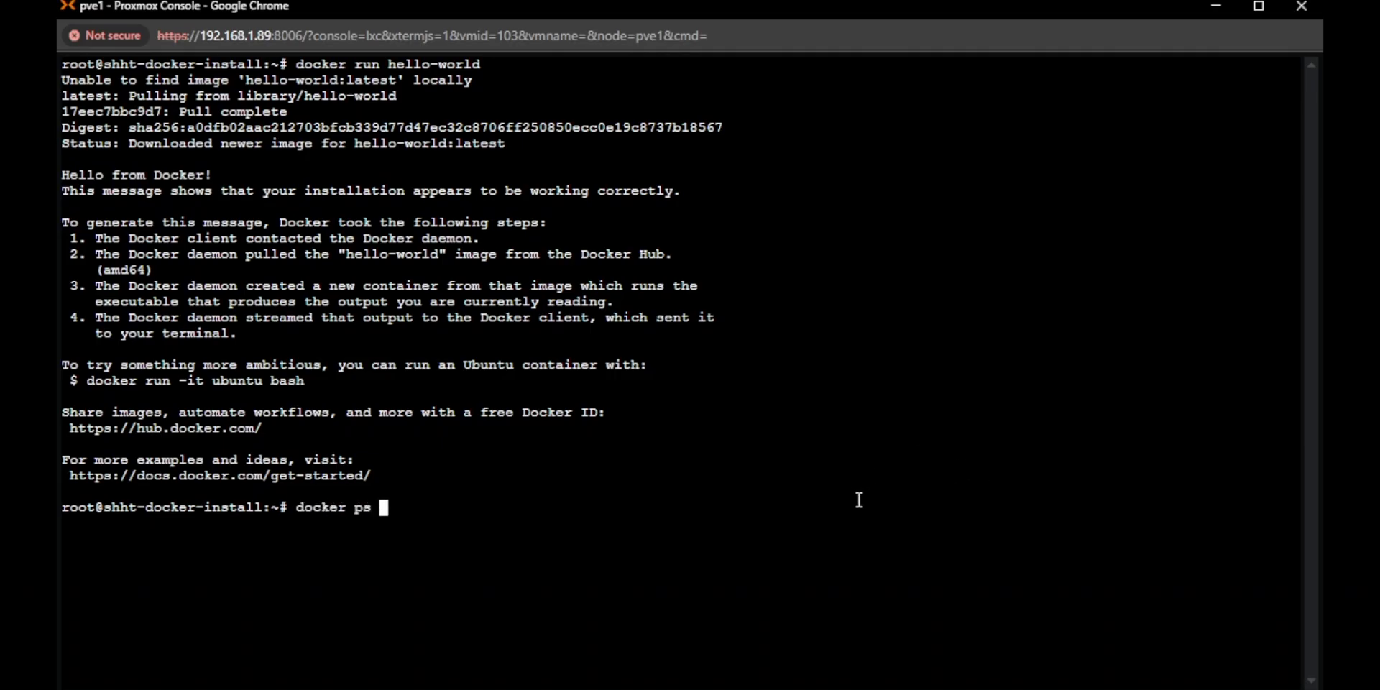